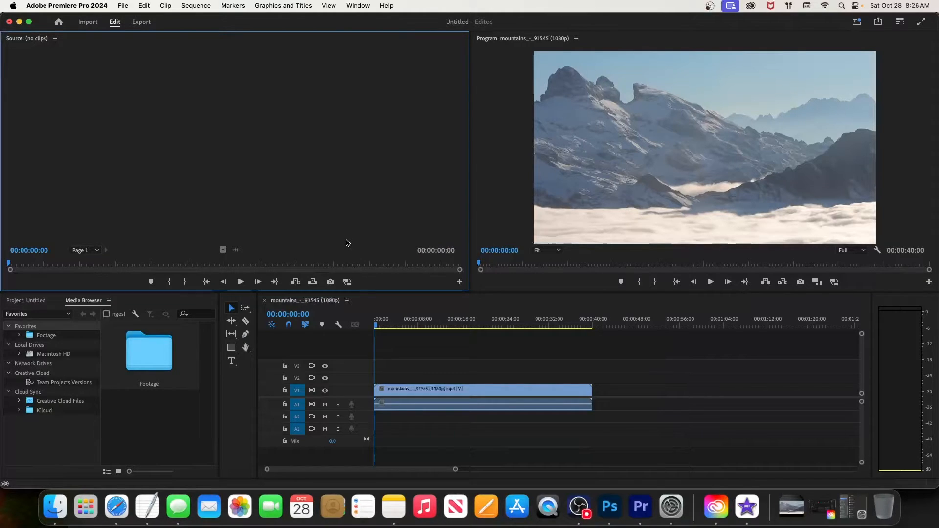
mouse_move(144, 307)
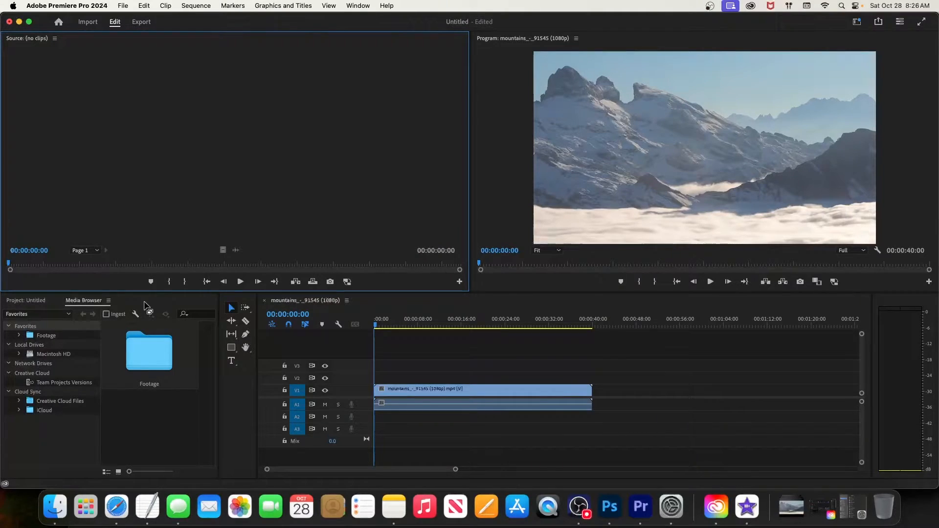
- Restore the Effects panel from the Window menu, showing presets and effect folders
left_click(358, 6)
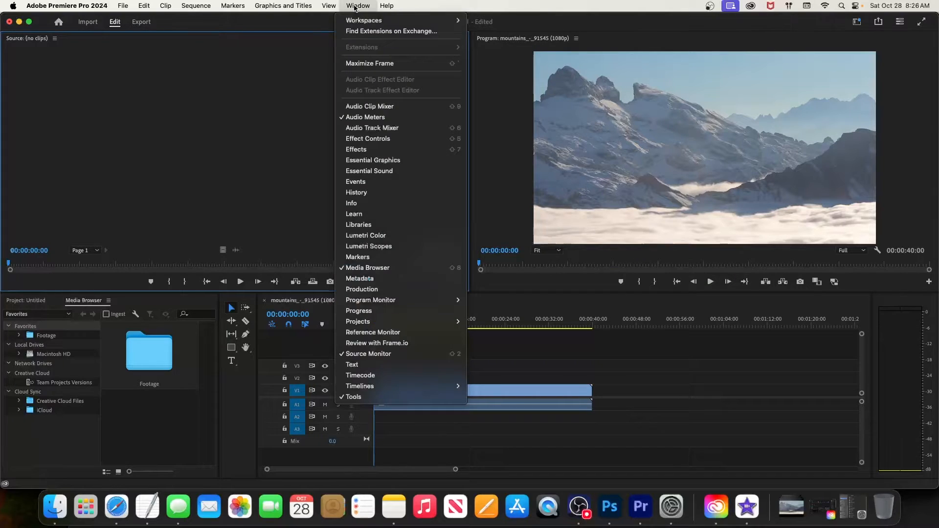
mouse_move(358, 257)
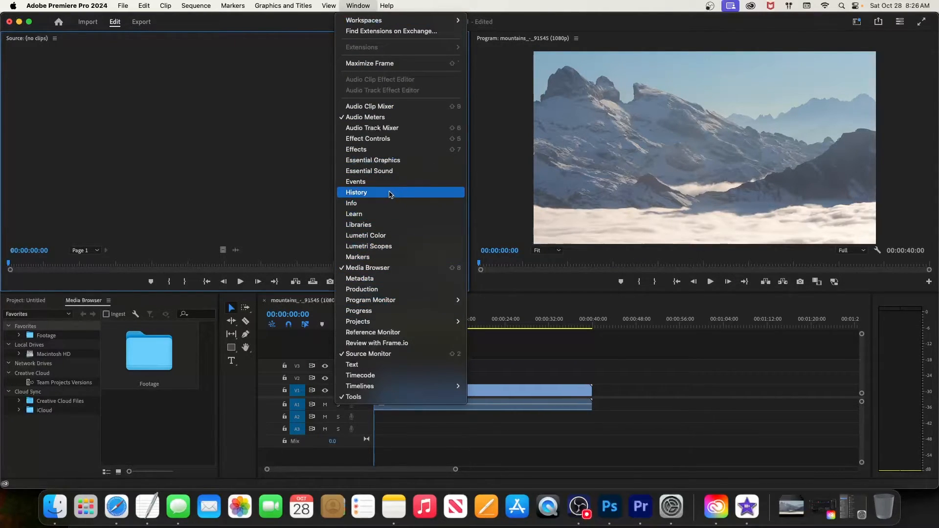
mouse_move(403, 149)
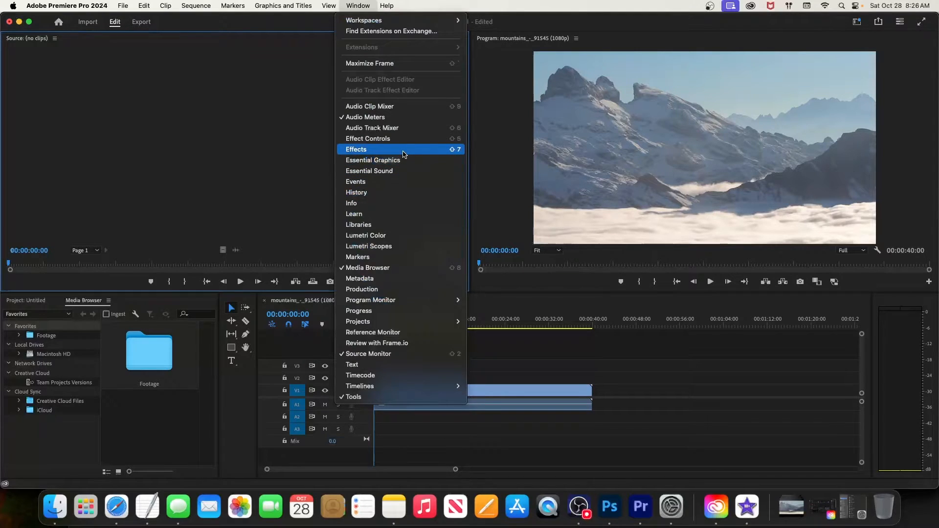
left_click(357, 150)
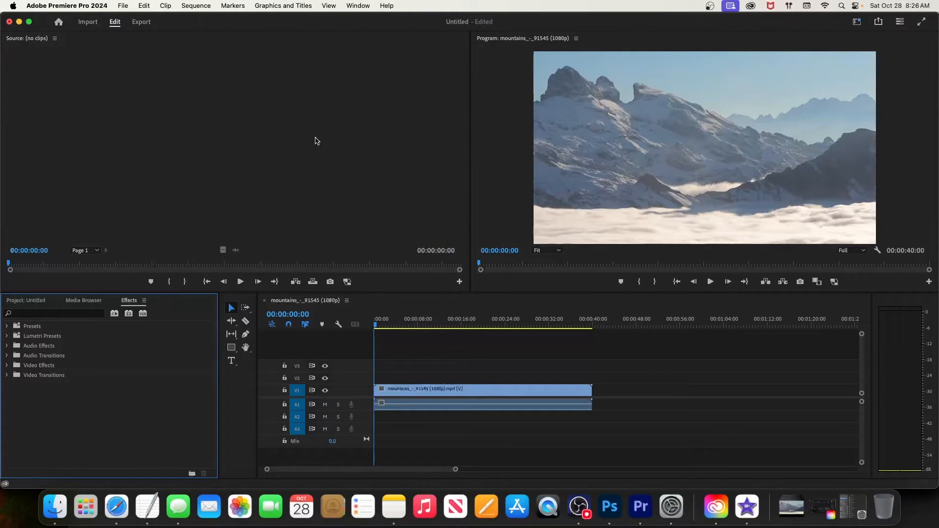
- Restore the Effect Controls panel from the Window menu beside the source monitor
left_click(357, 5)
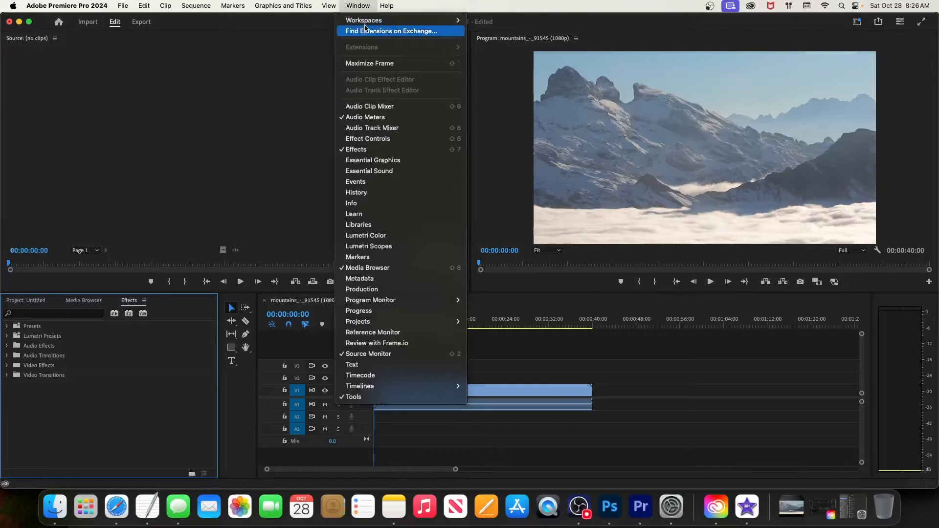
mouse_move(368, 138)
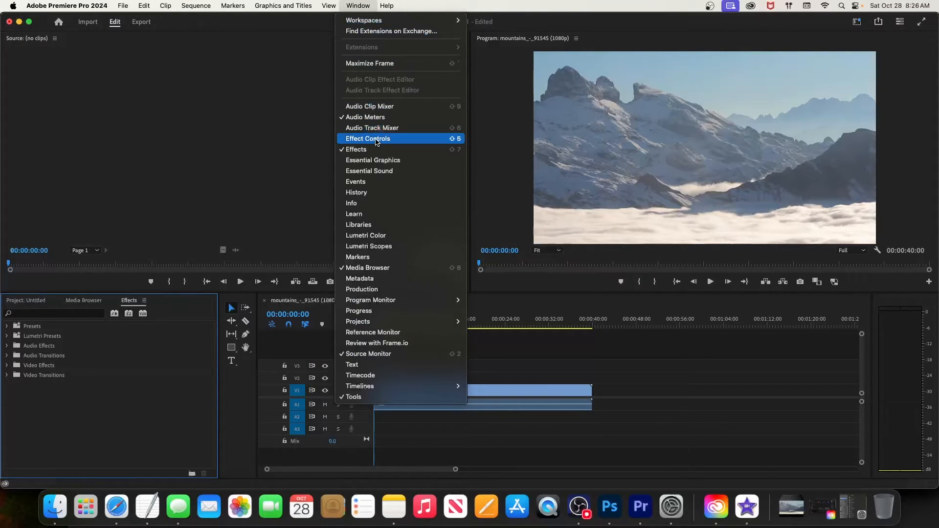
left_click(368, 139)
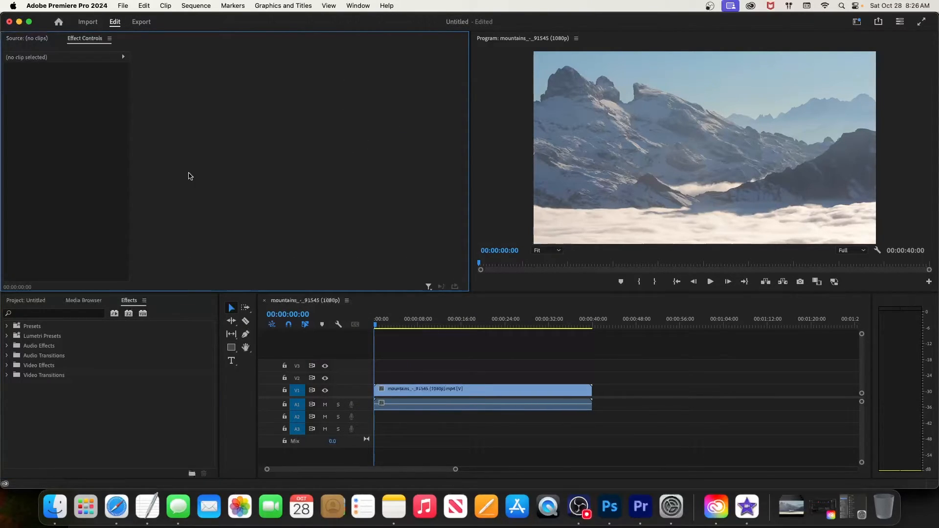